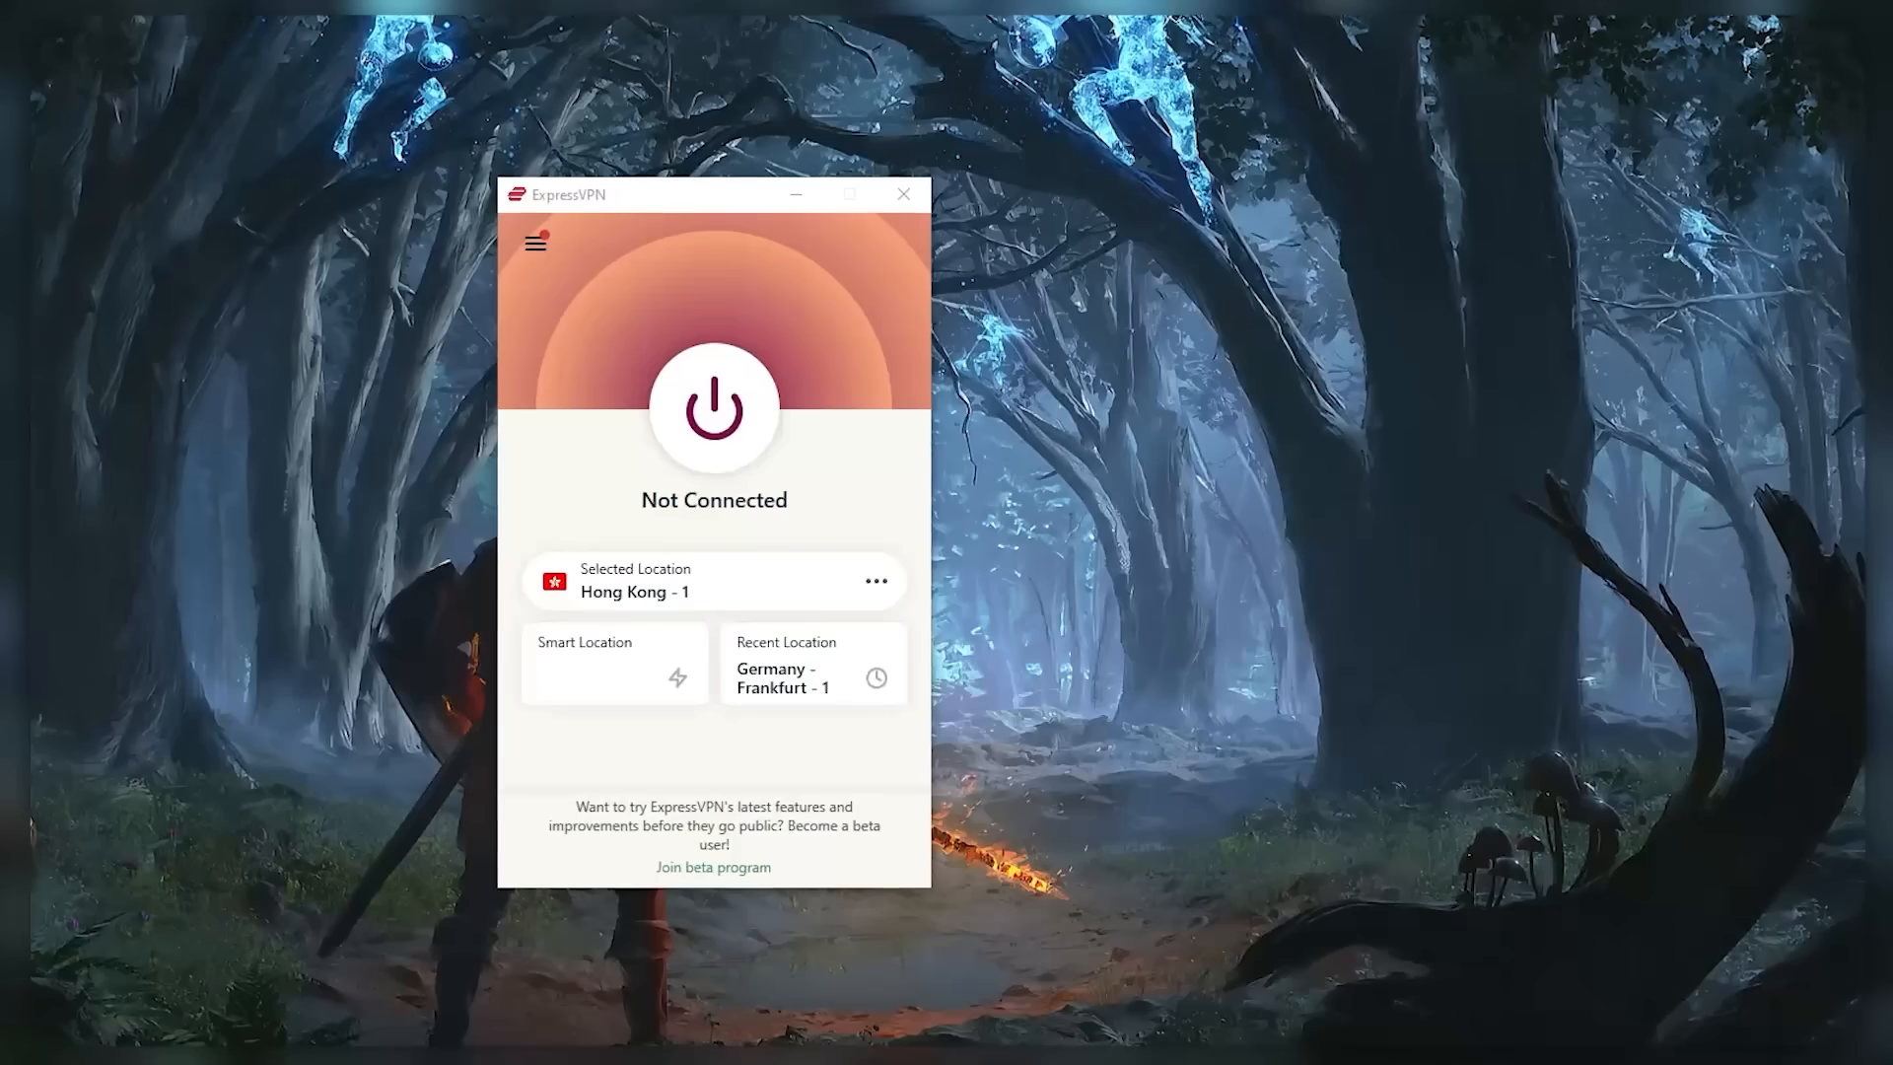
- Open ExpressVPN's VPN Locations window from the hamburger menu
left_click(532, 242)
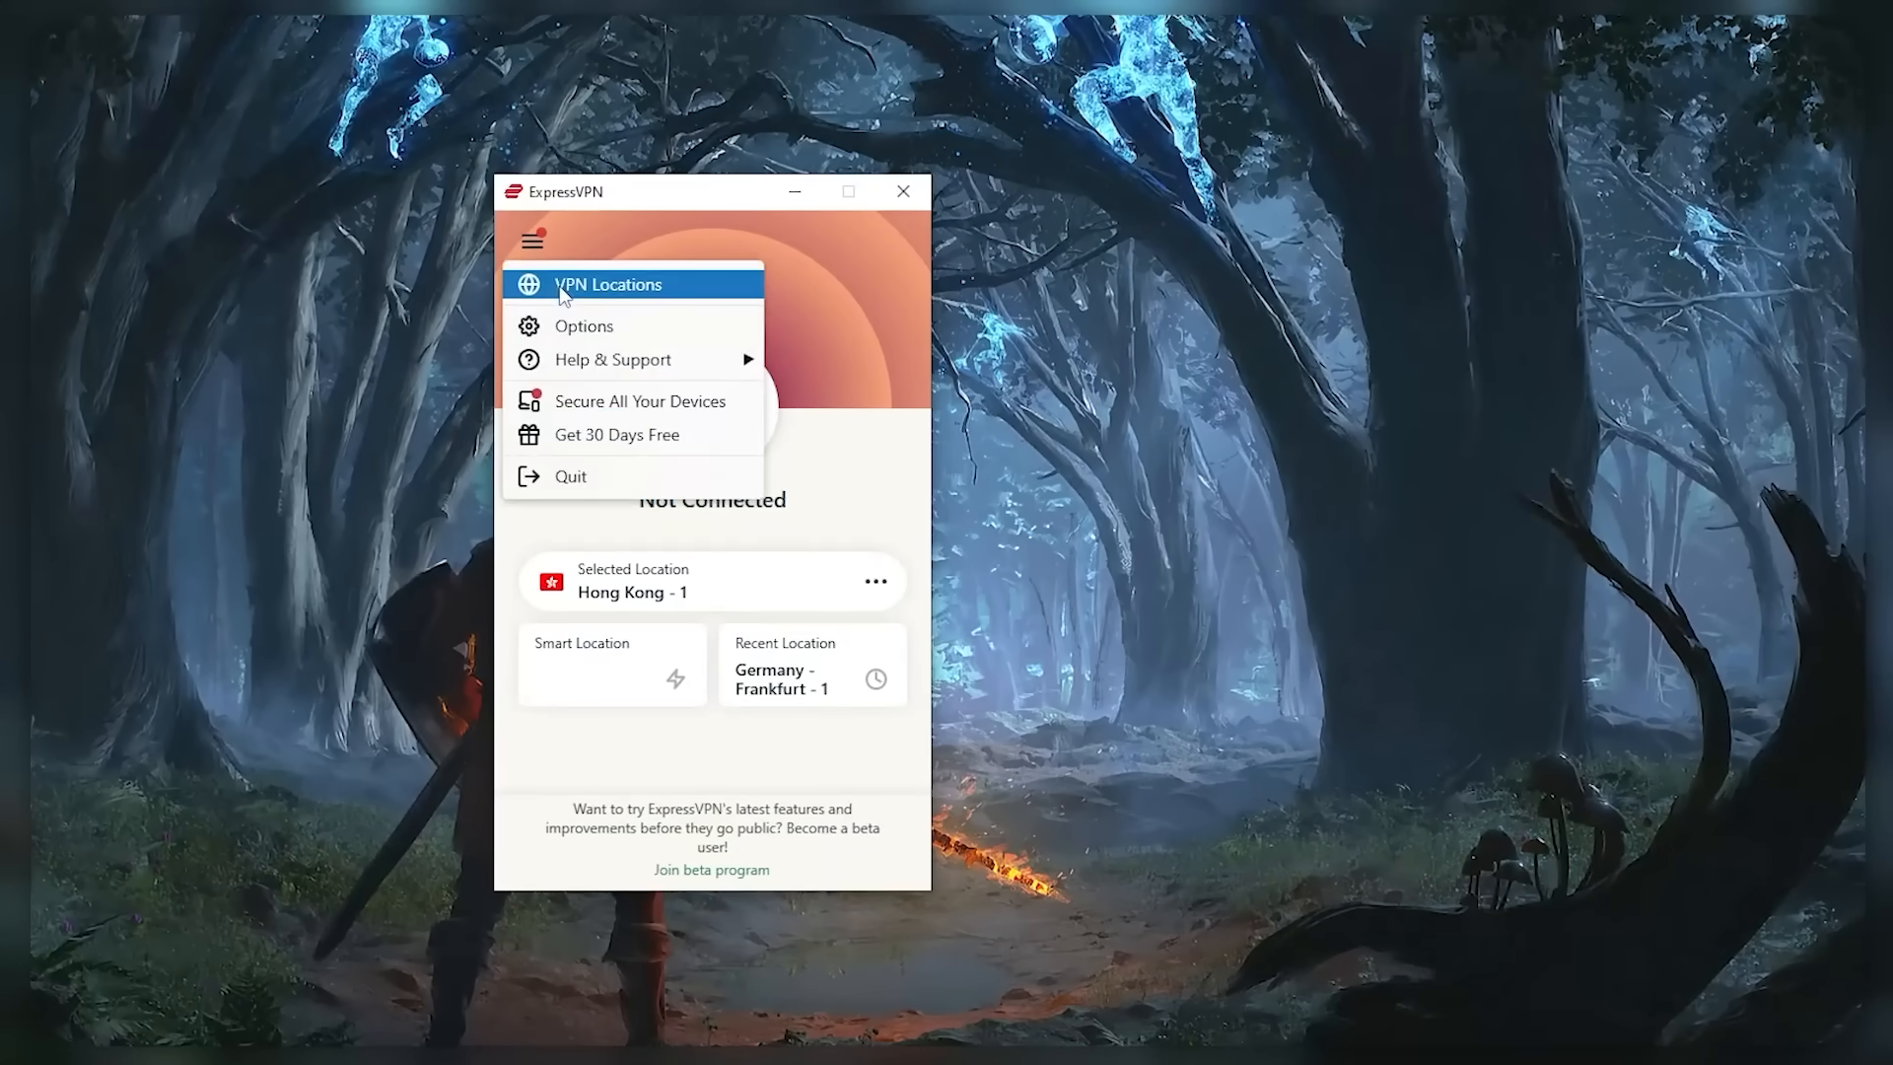
left_click(608, 284)
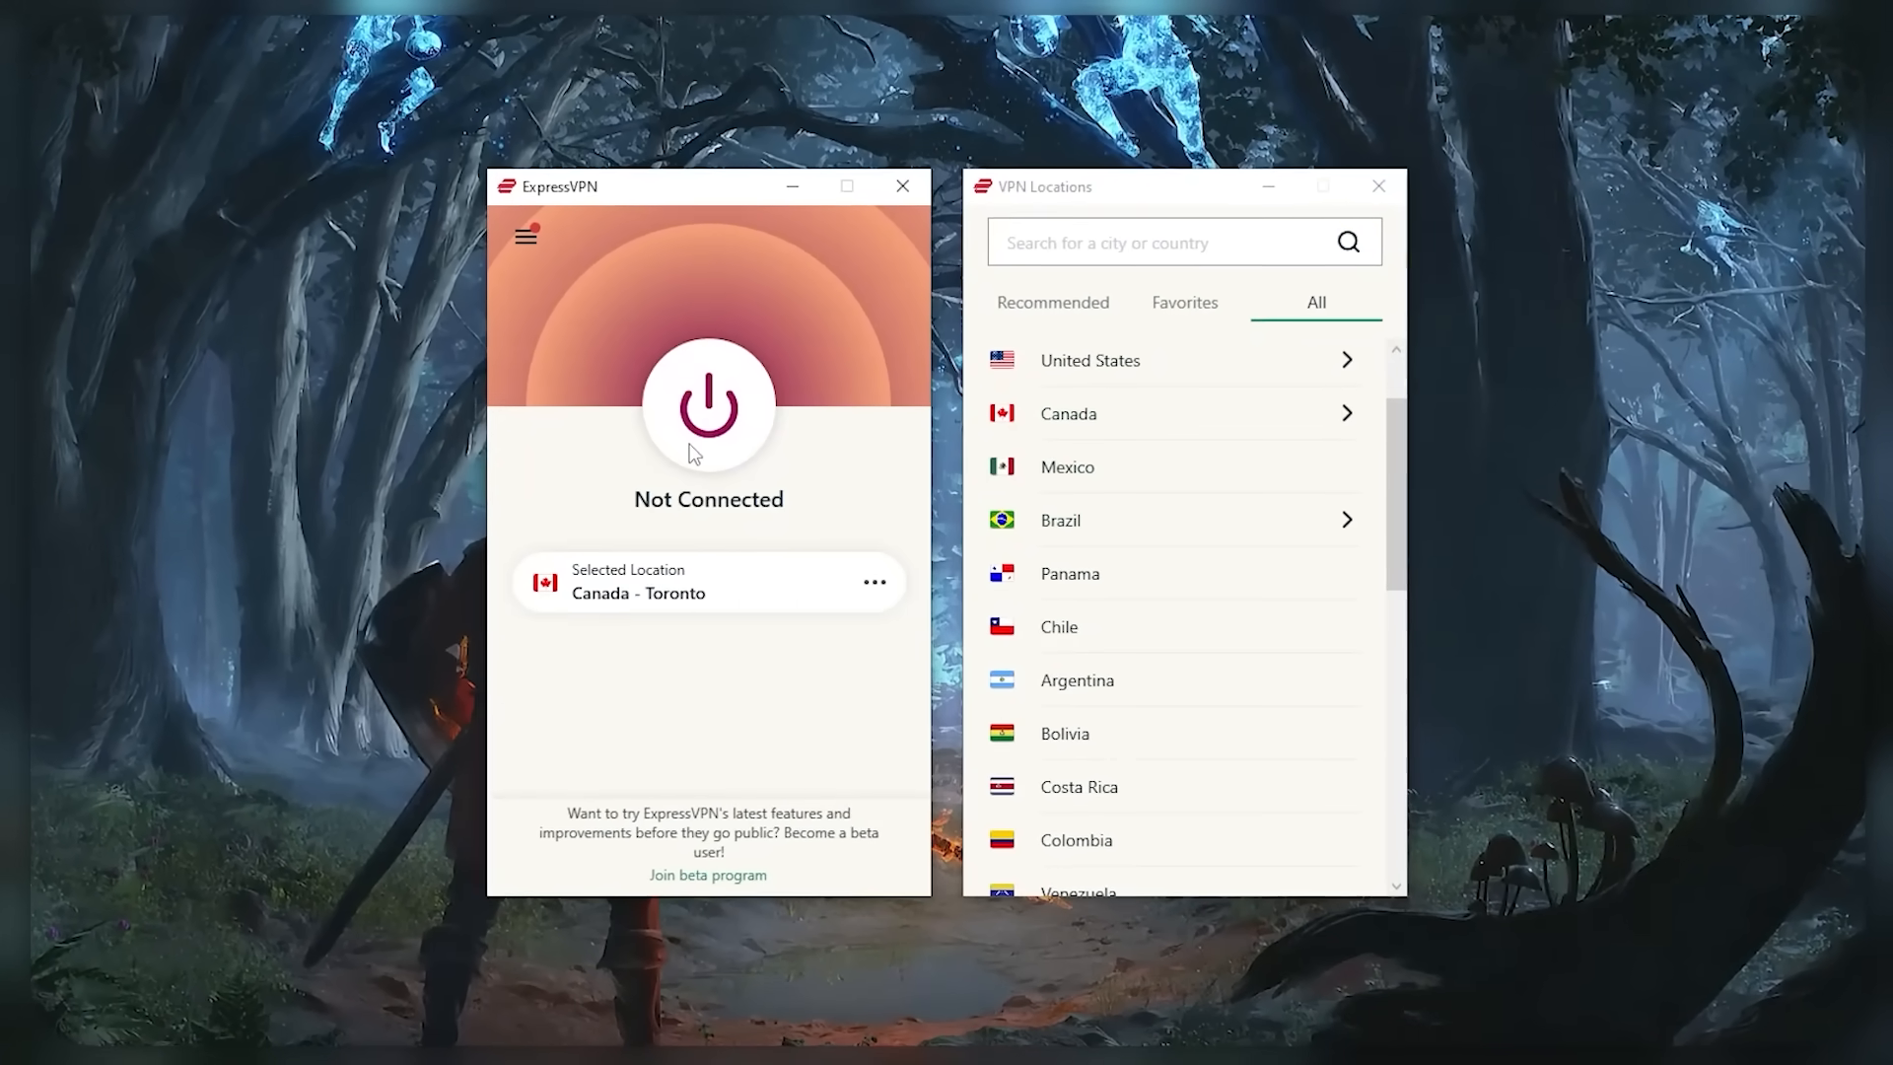
- Show All Locations and scroll down through the country list
left_click(708, 404)
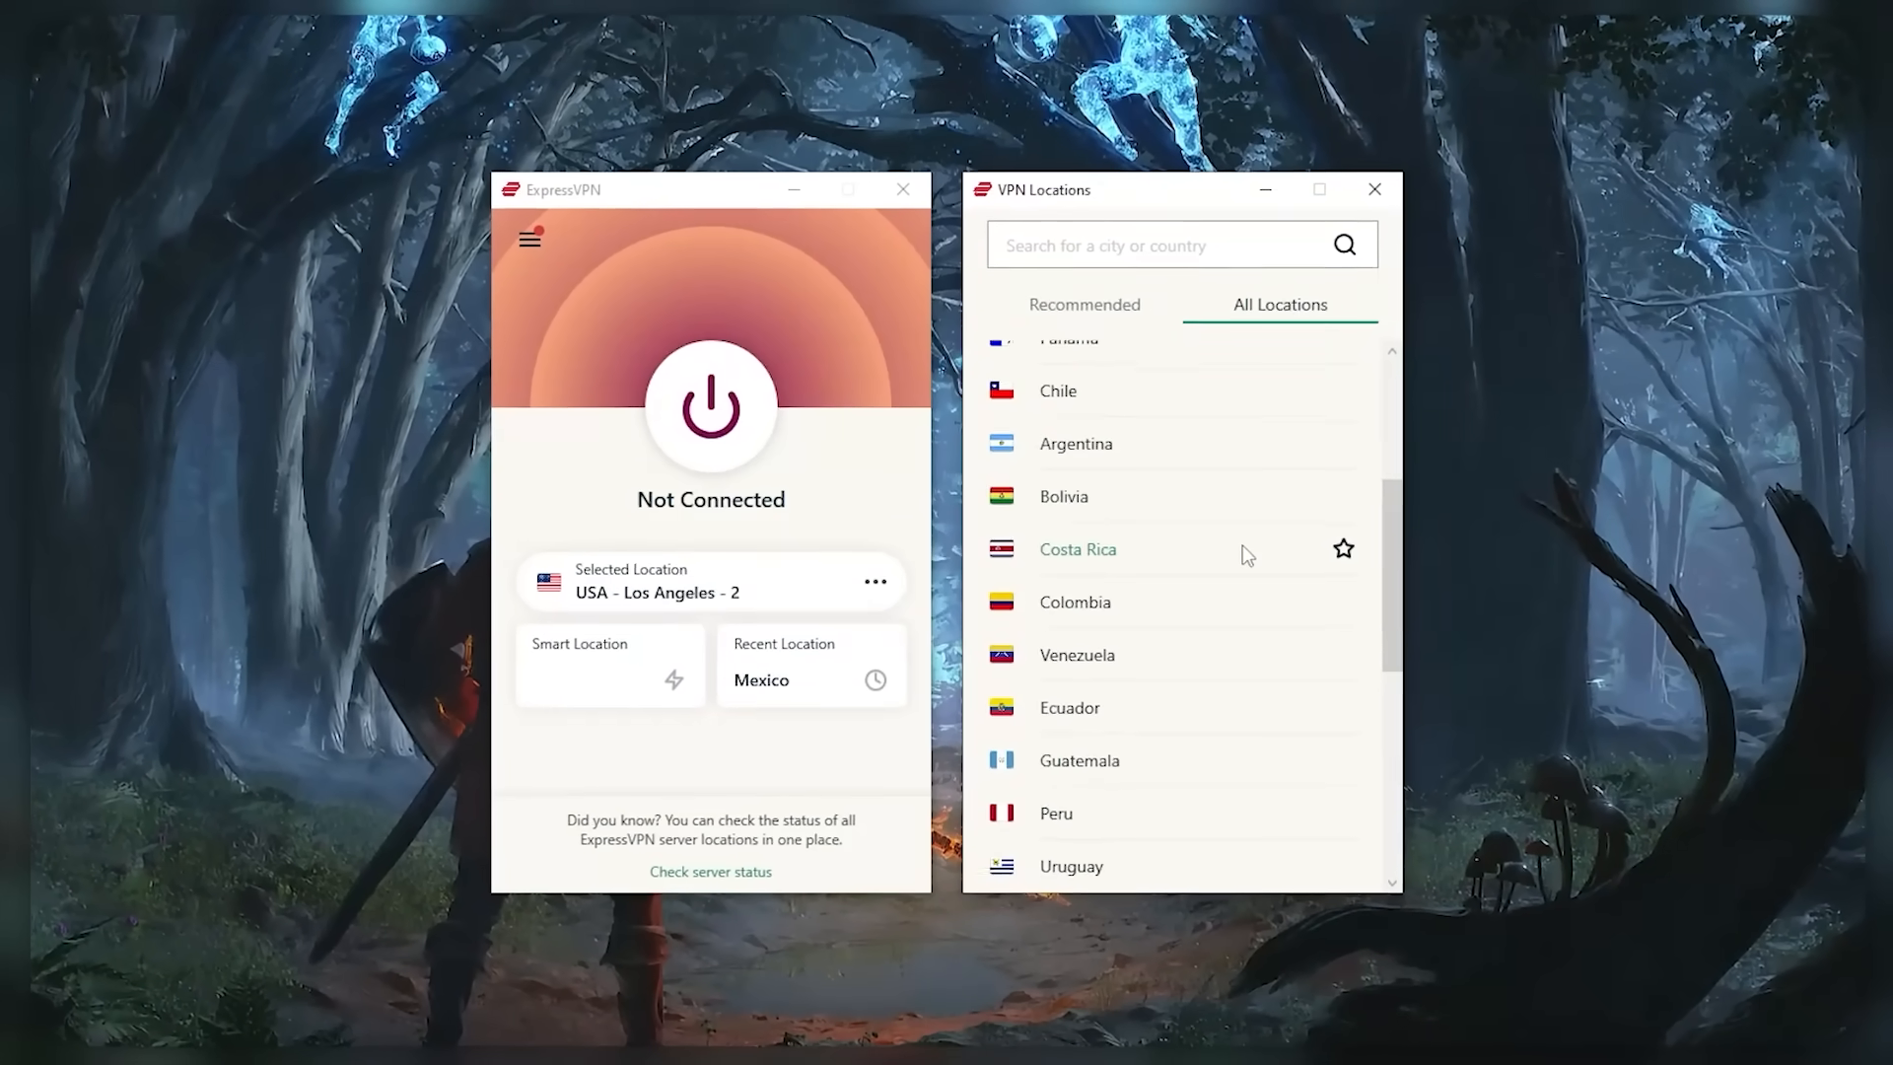
scroll("down", 3)
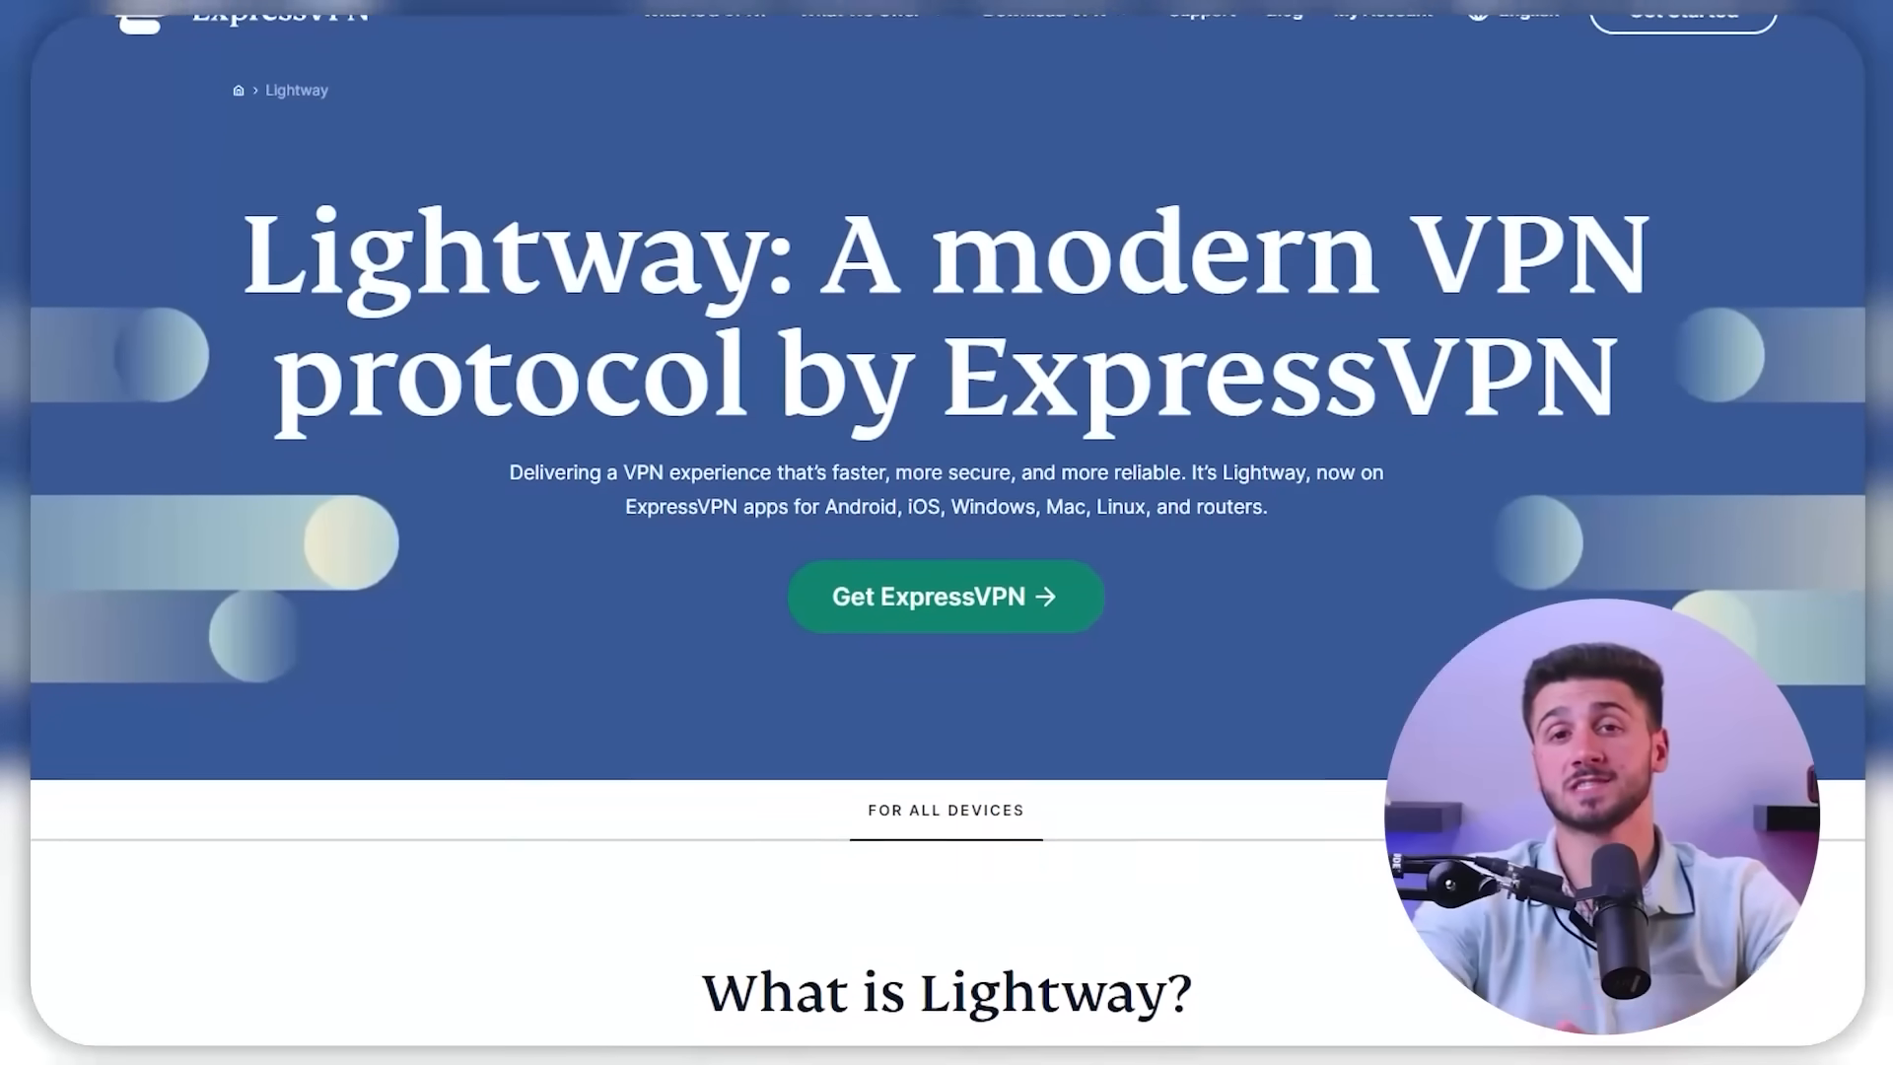
- Scroll the Lightway page past Get ExpressVPN to the What is Lightway? section
scroll("down", 3)
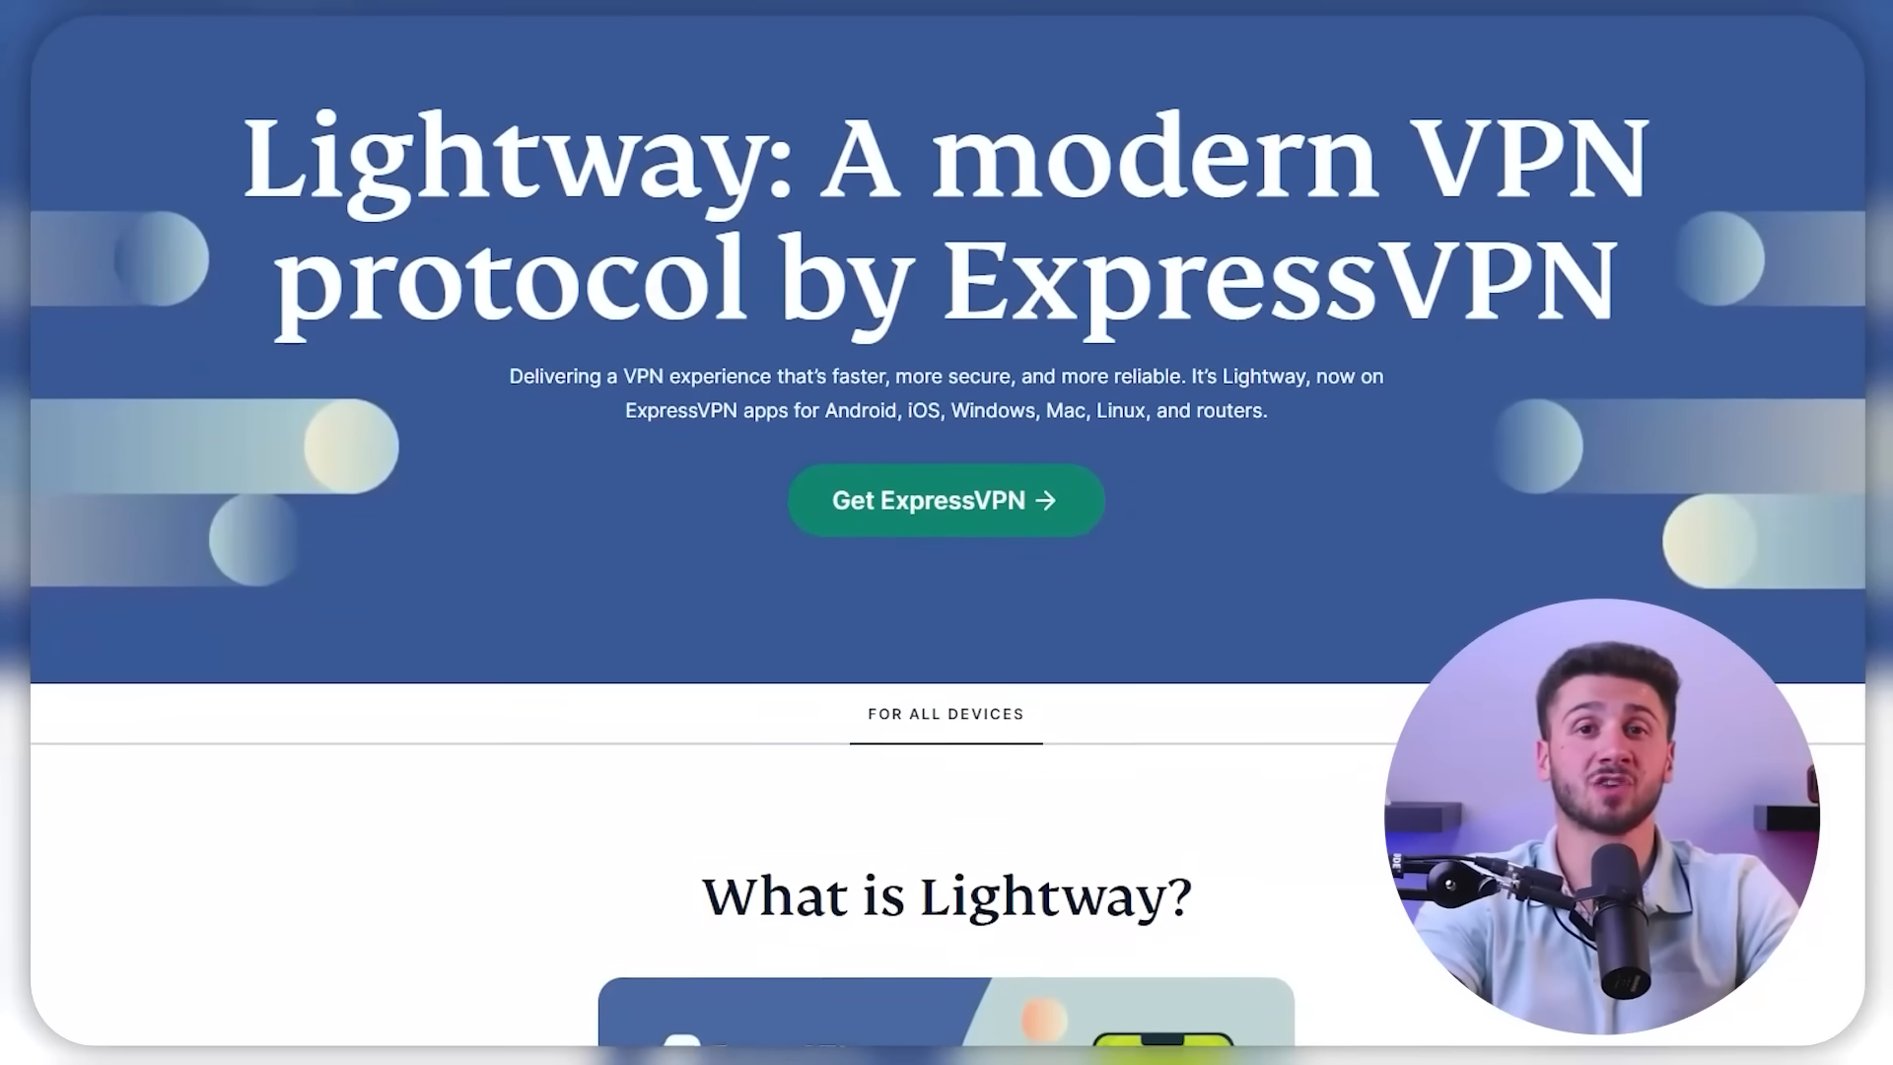
scroll("down", 3)
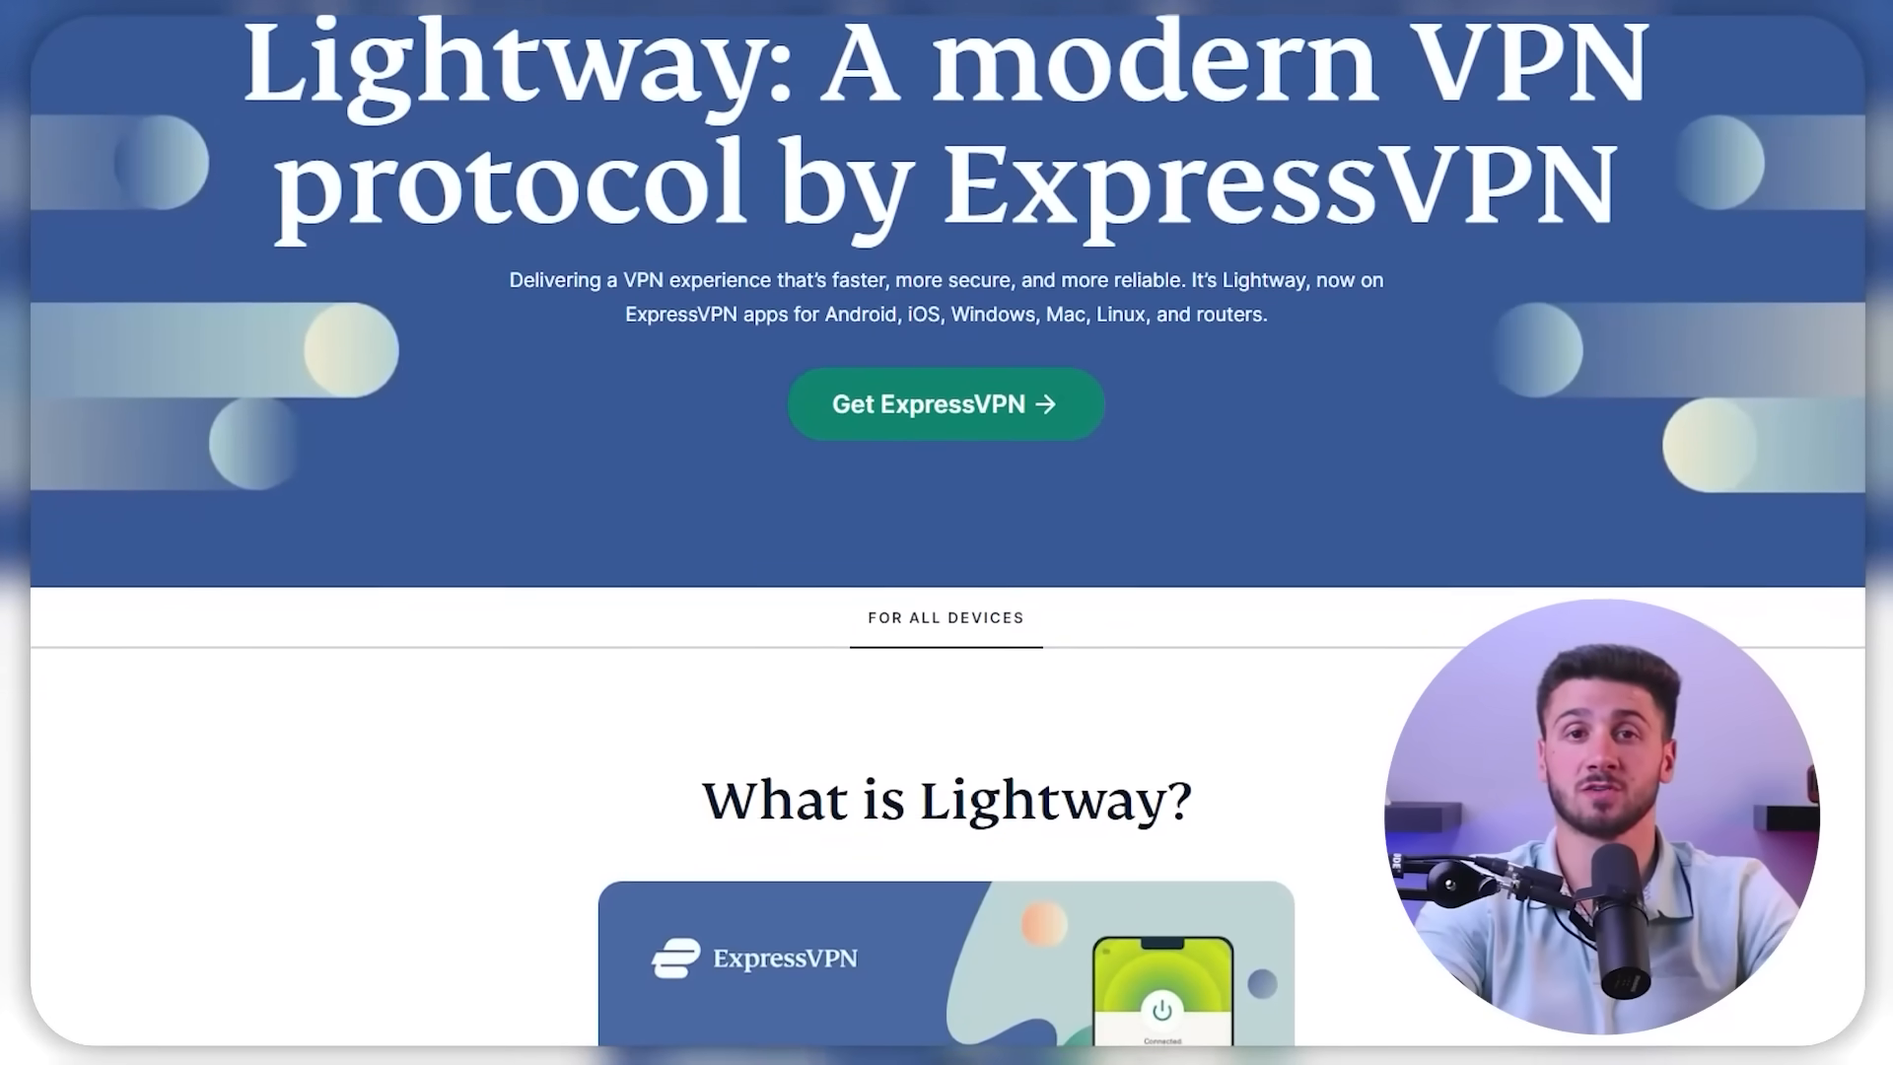
scroll("down", 3)
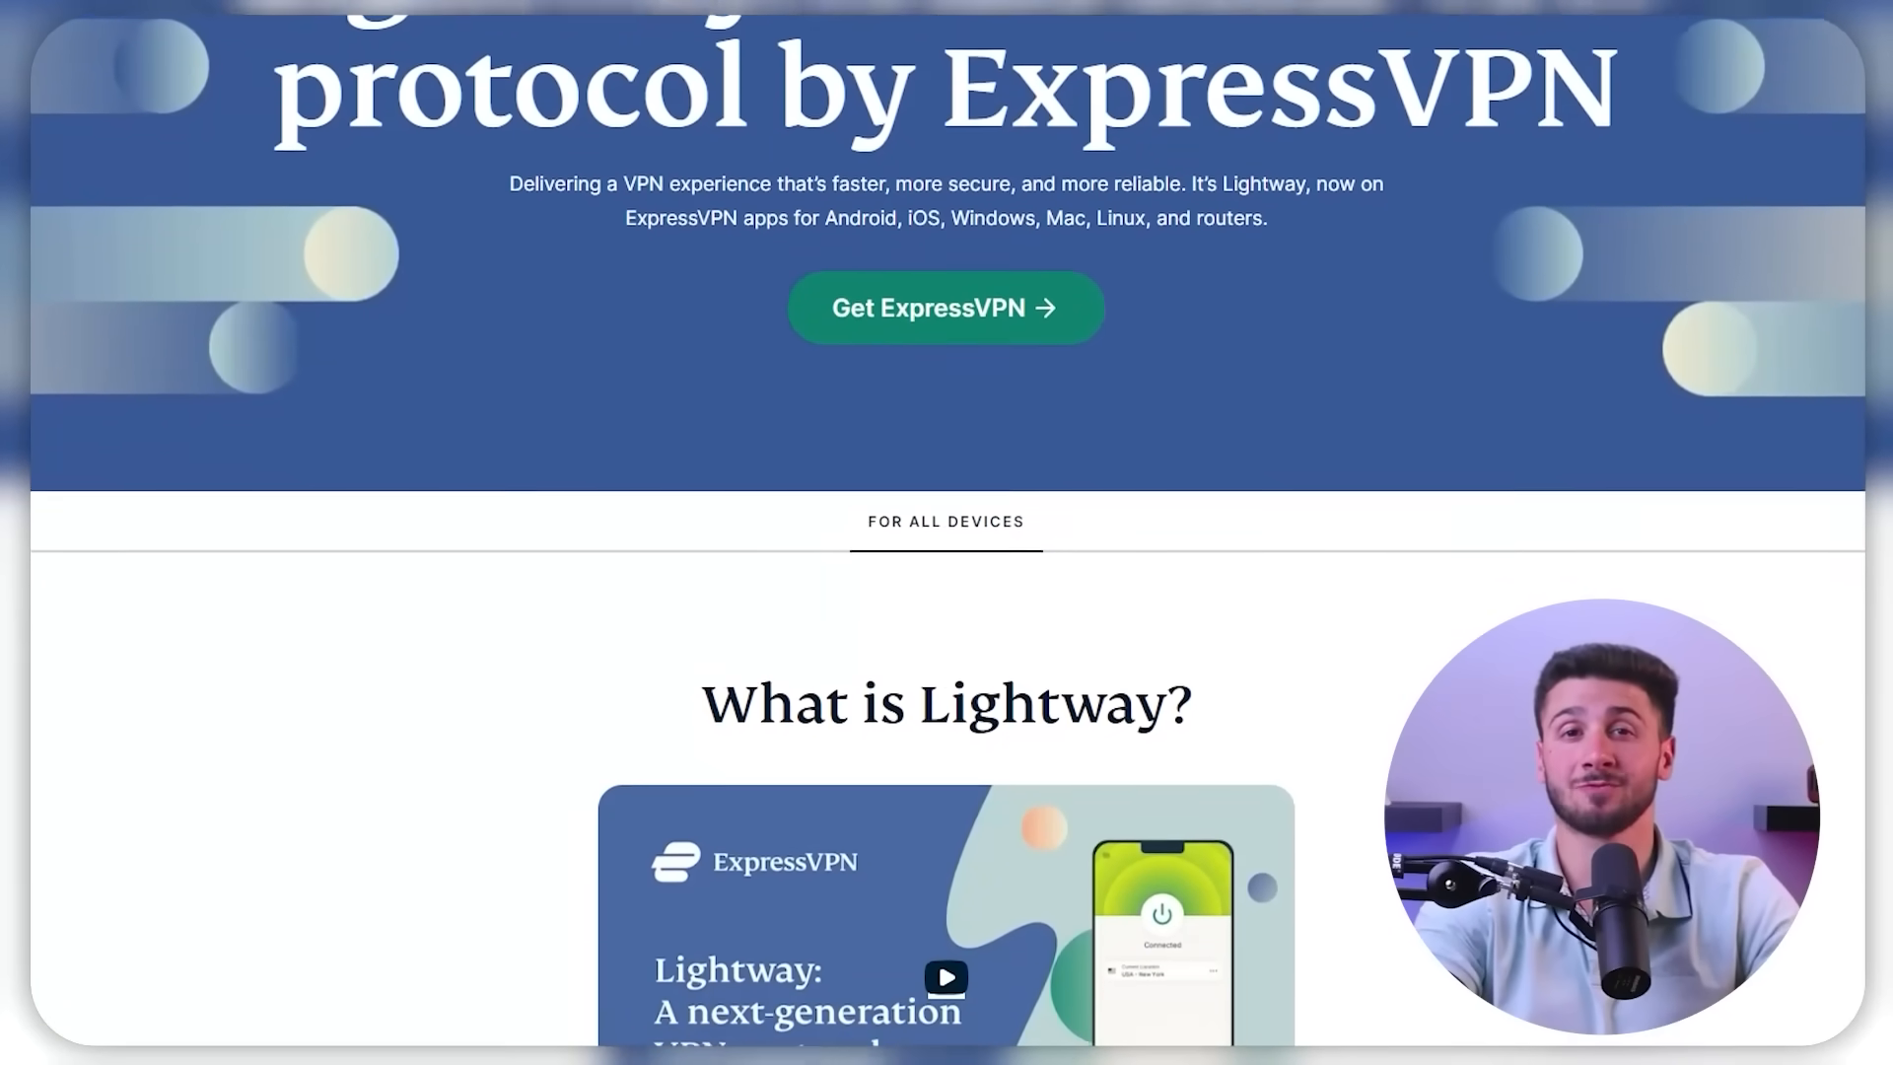
scroll("down", 3)
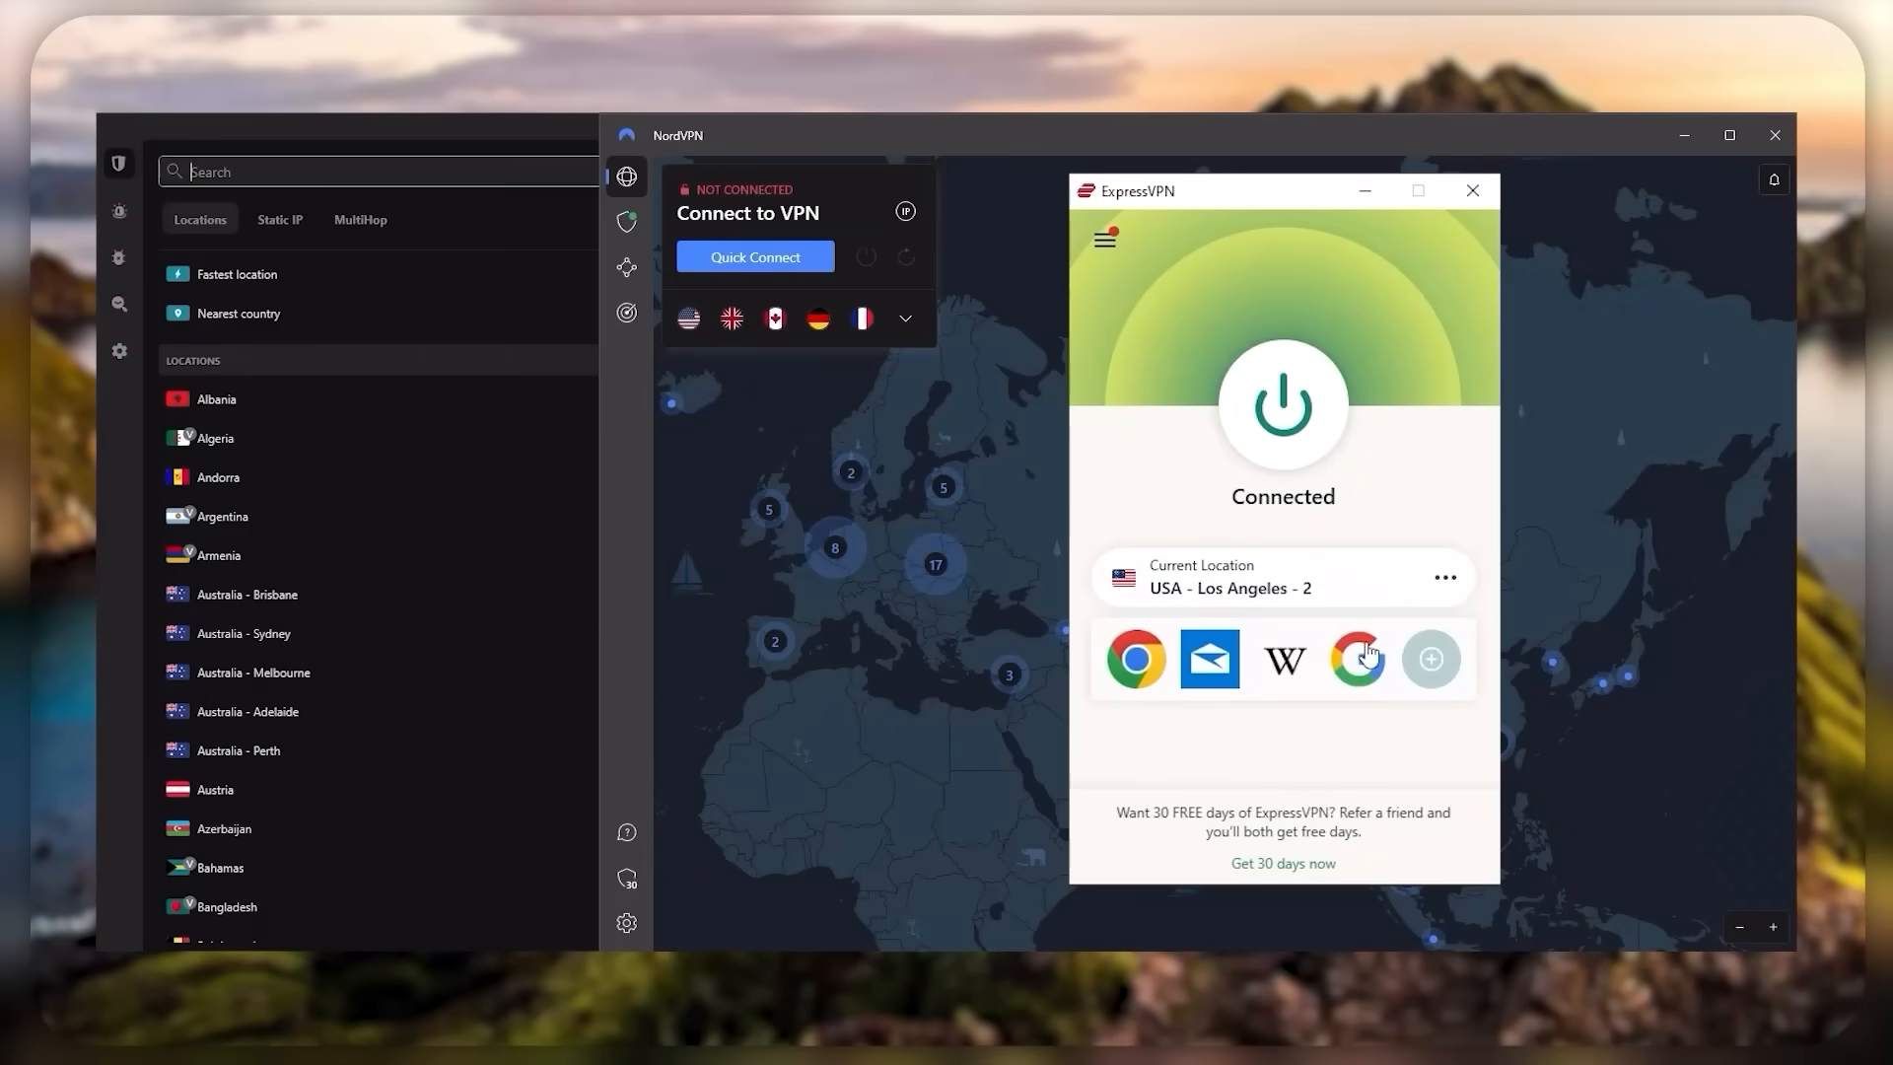
- Expand NordVPN's sidebar to show VPN, Alert, Antivirus, Search and Settings labels
left_click(903, 319)
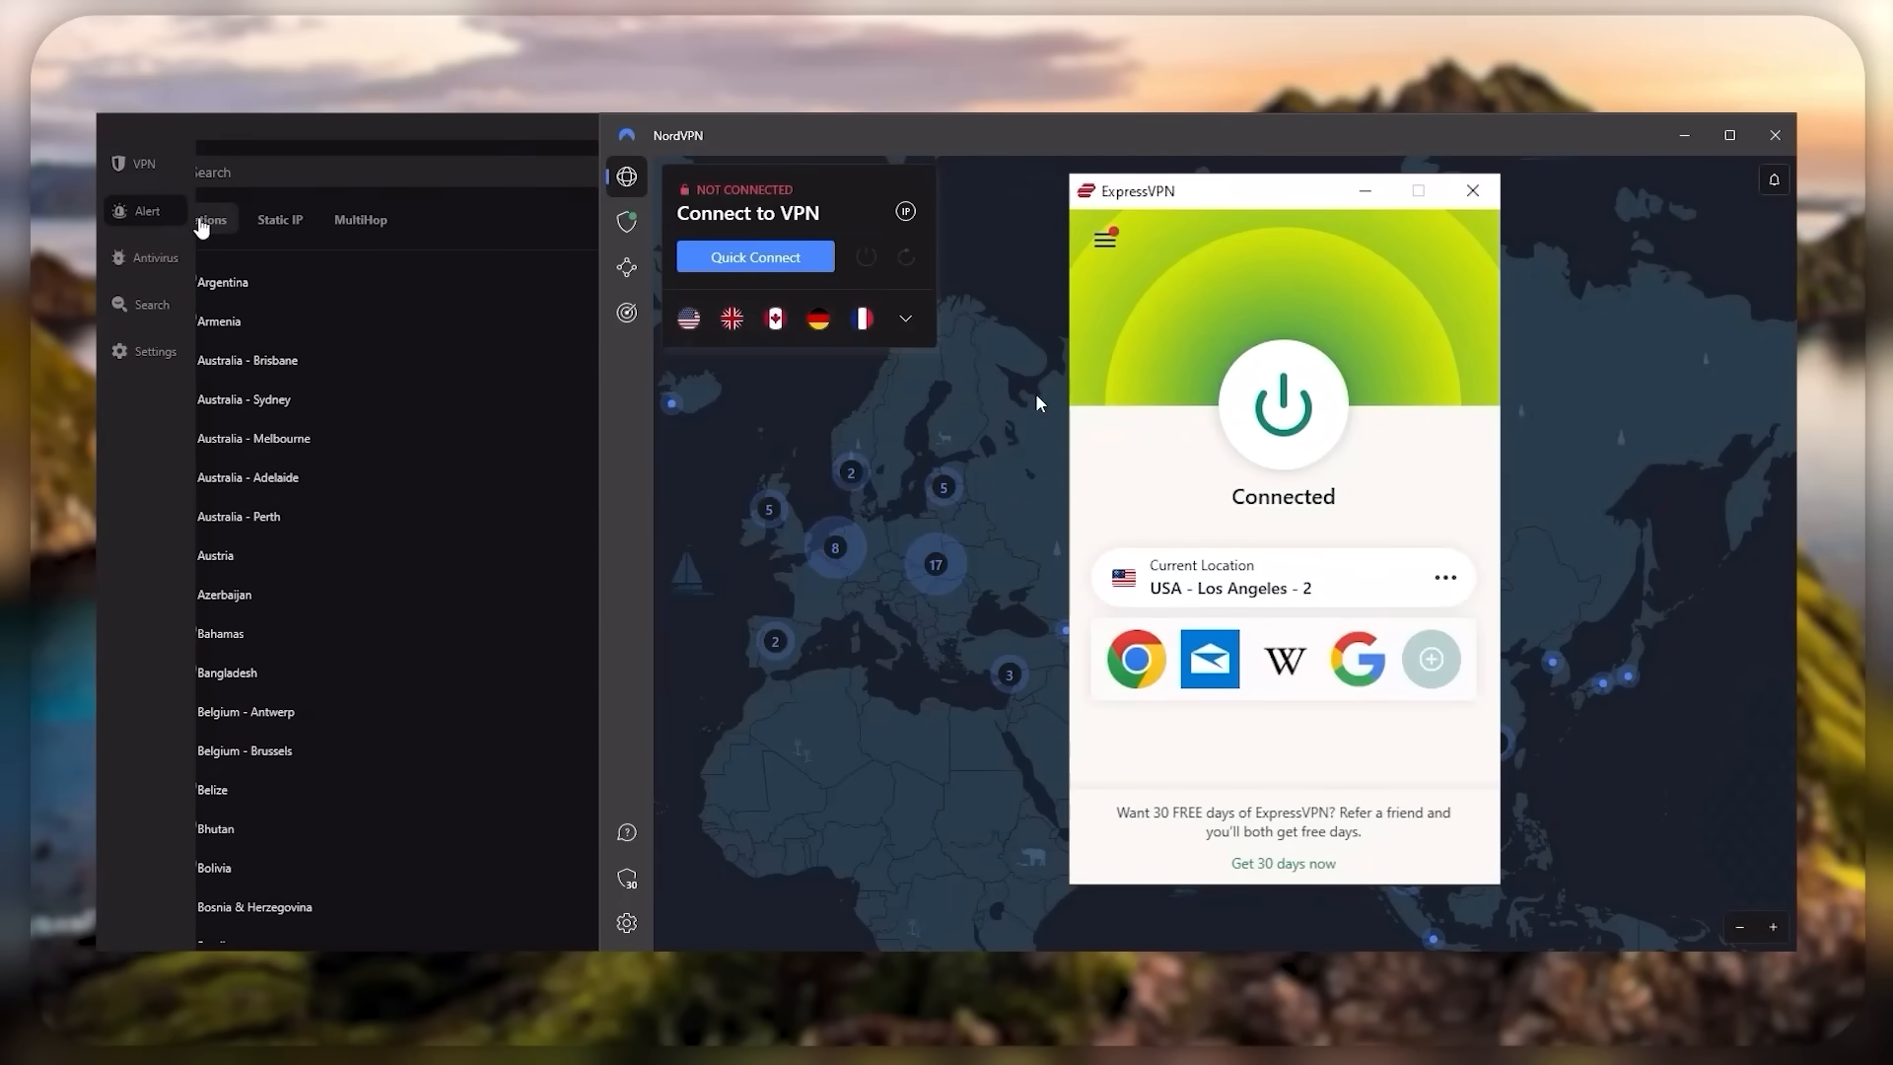
left_click(145, 211)
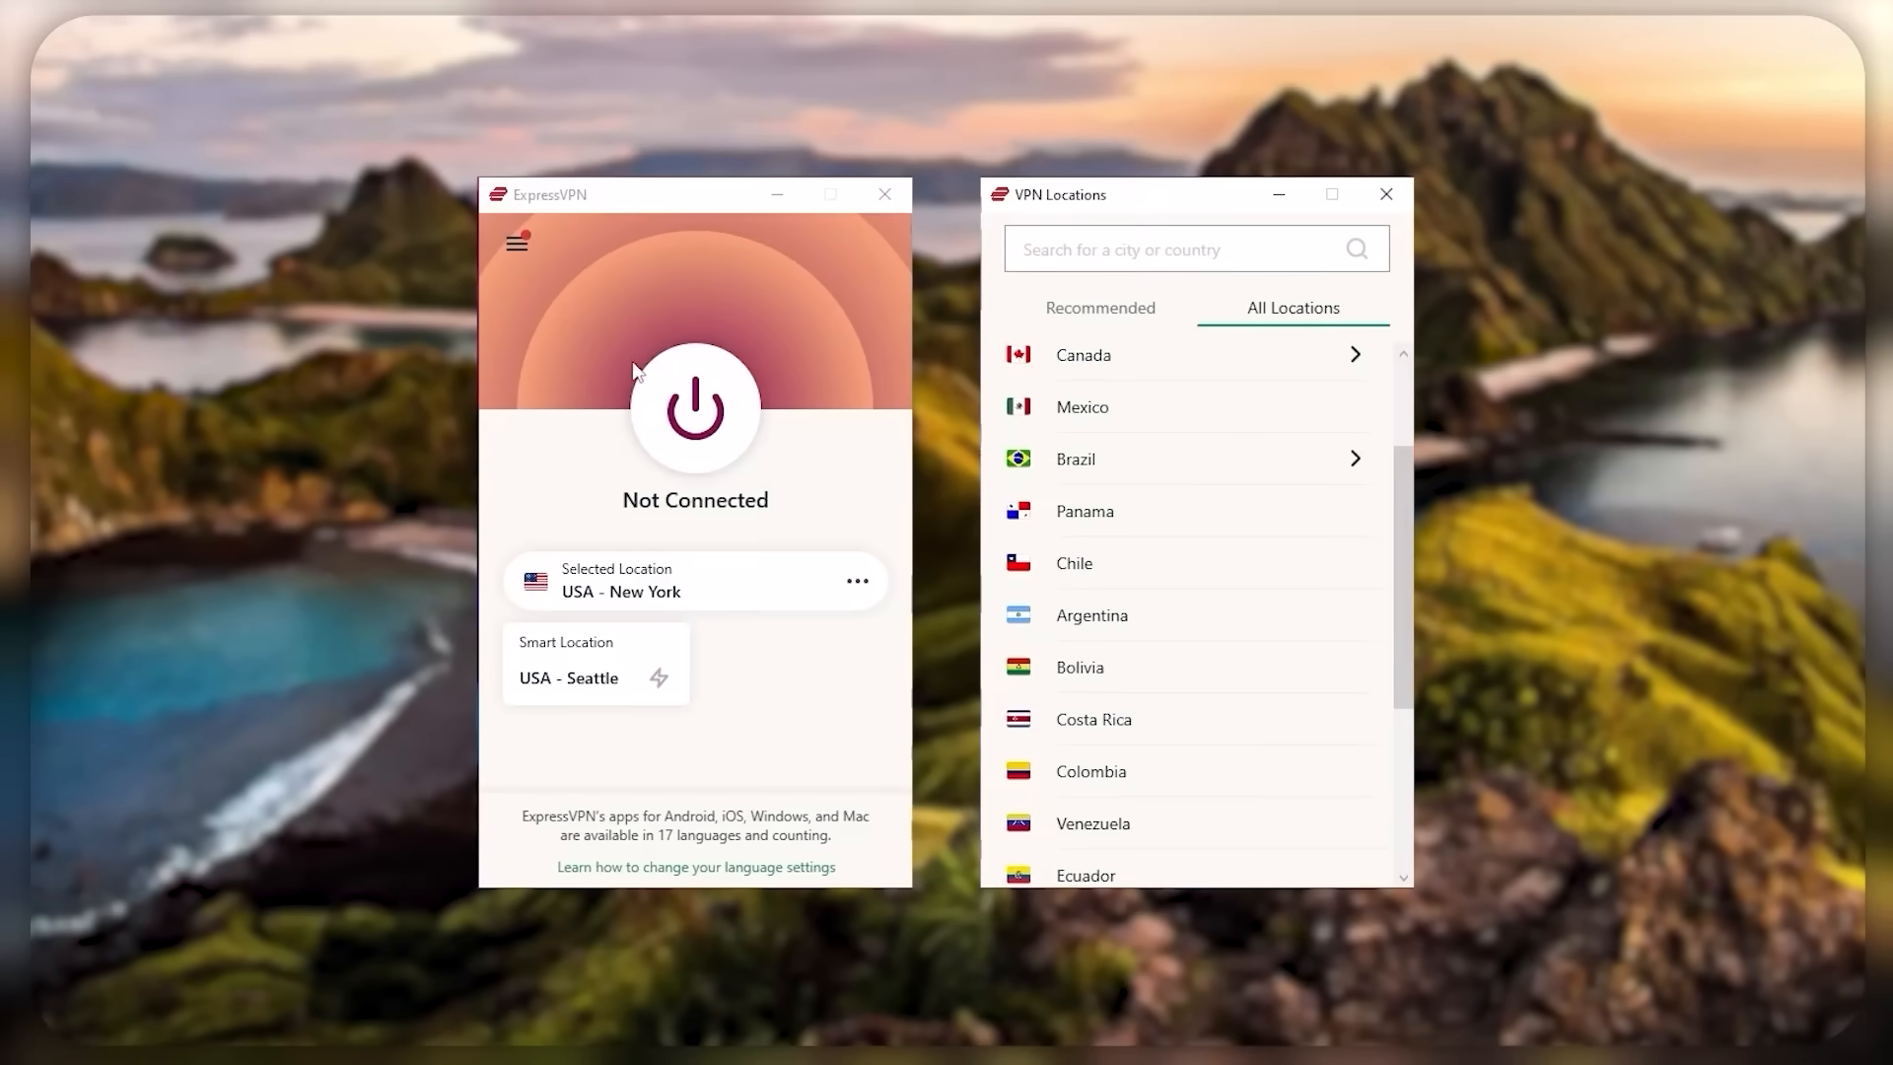
mouse_move(1192, 426)
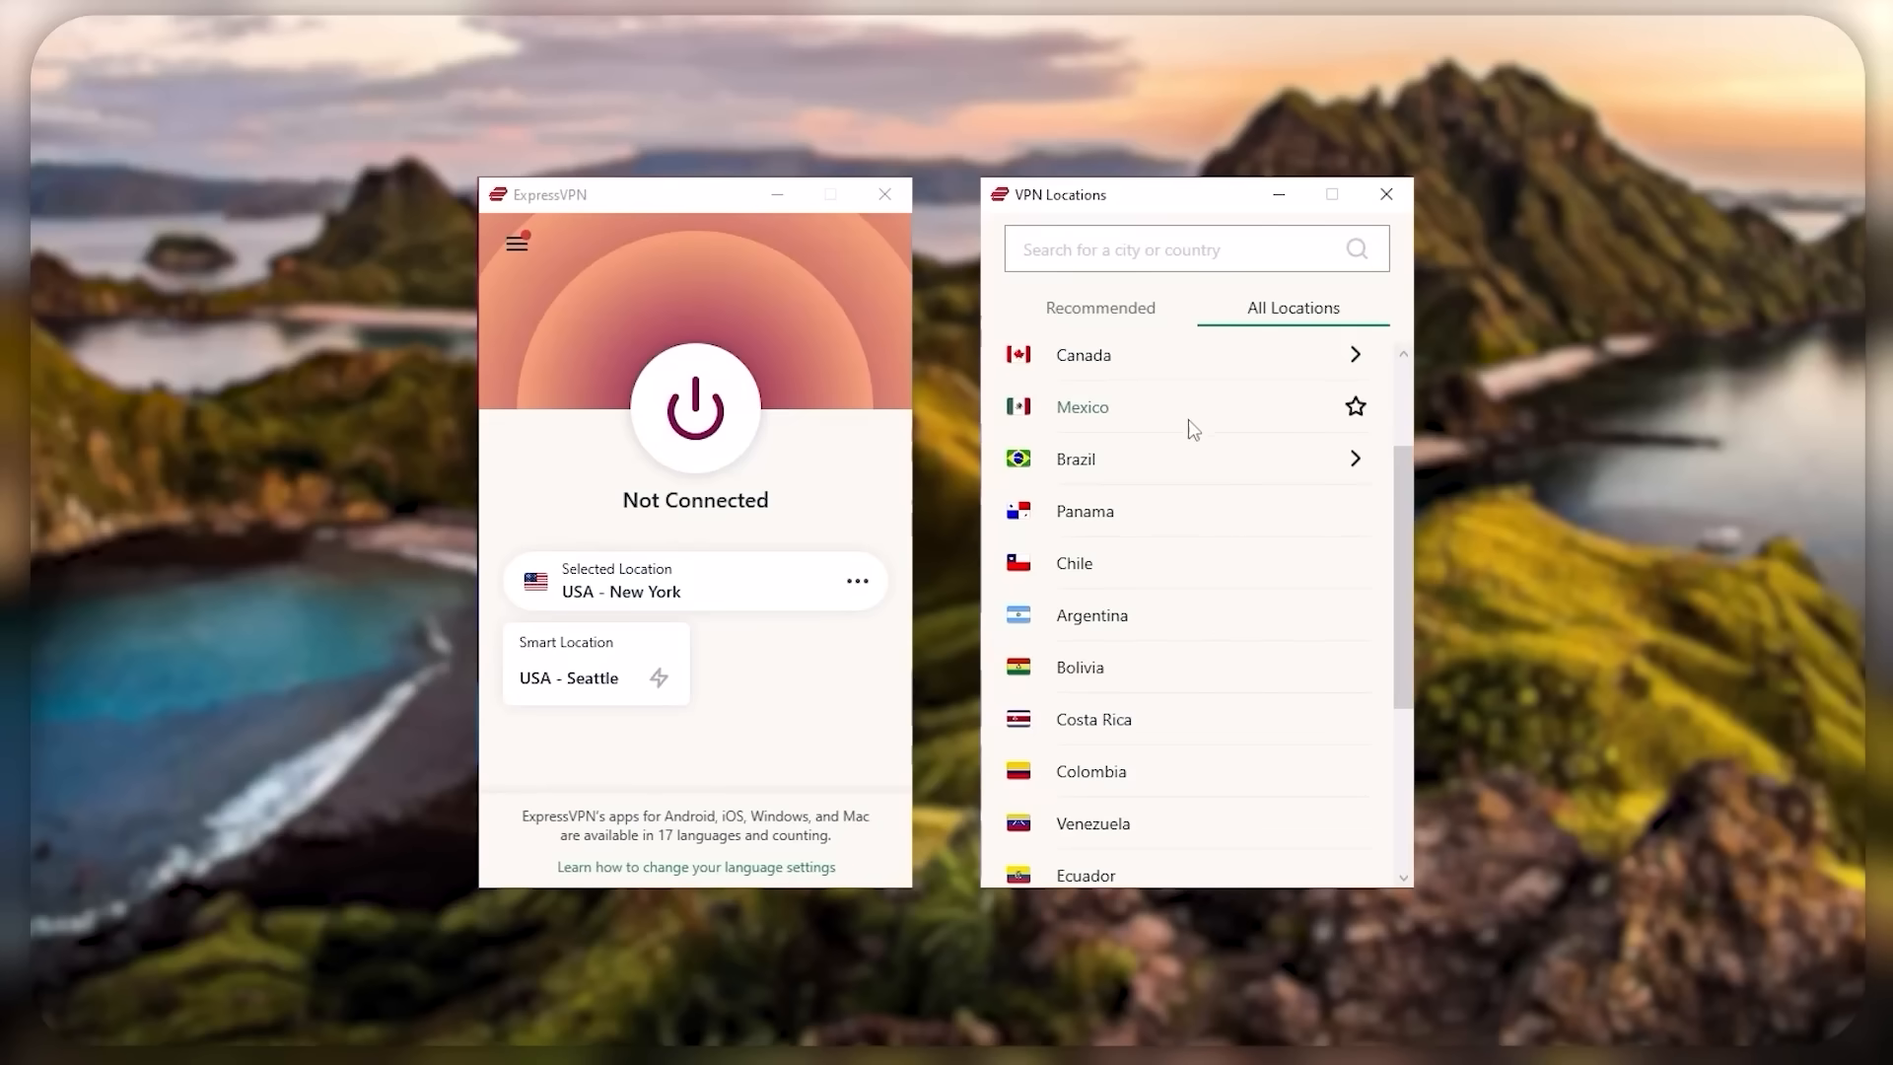
- Scroll the VPN Locations list through regions such as Americas
scroll("down", 3)
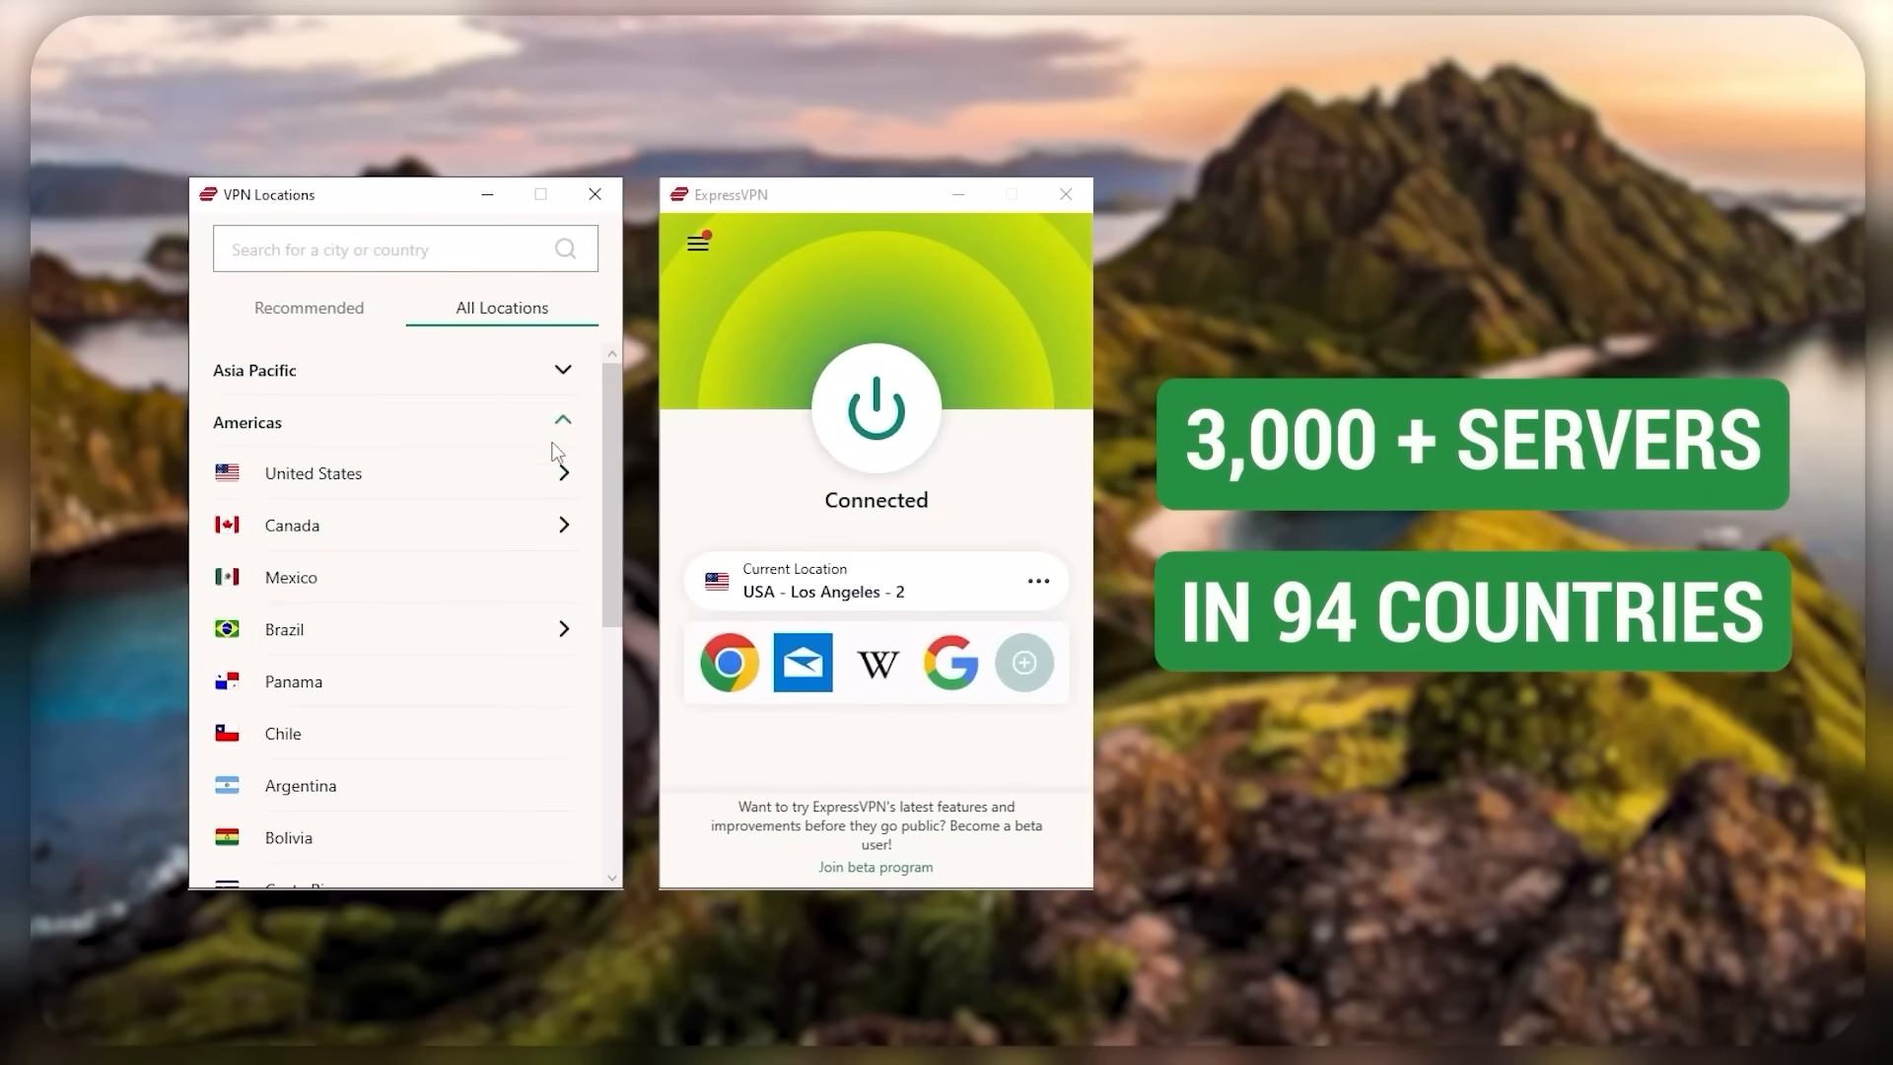
scroll("down", 3)
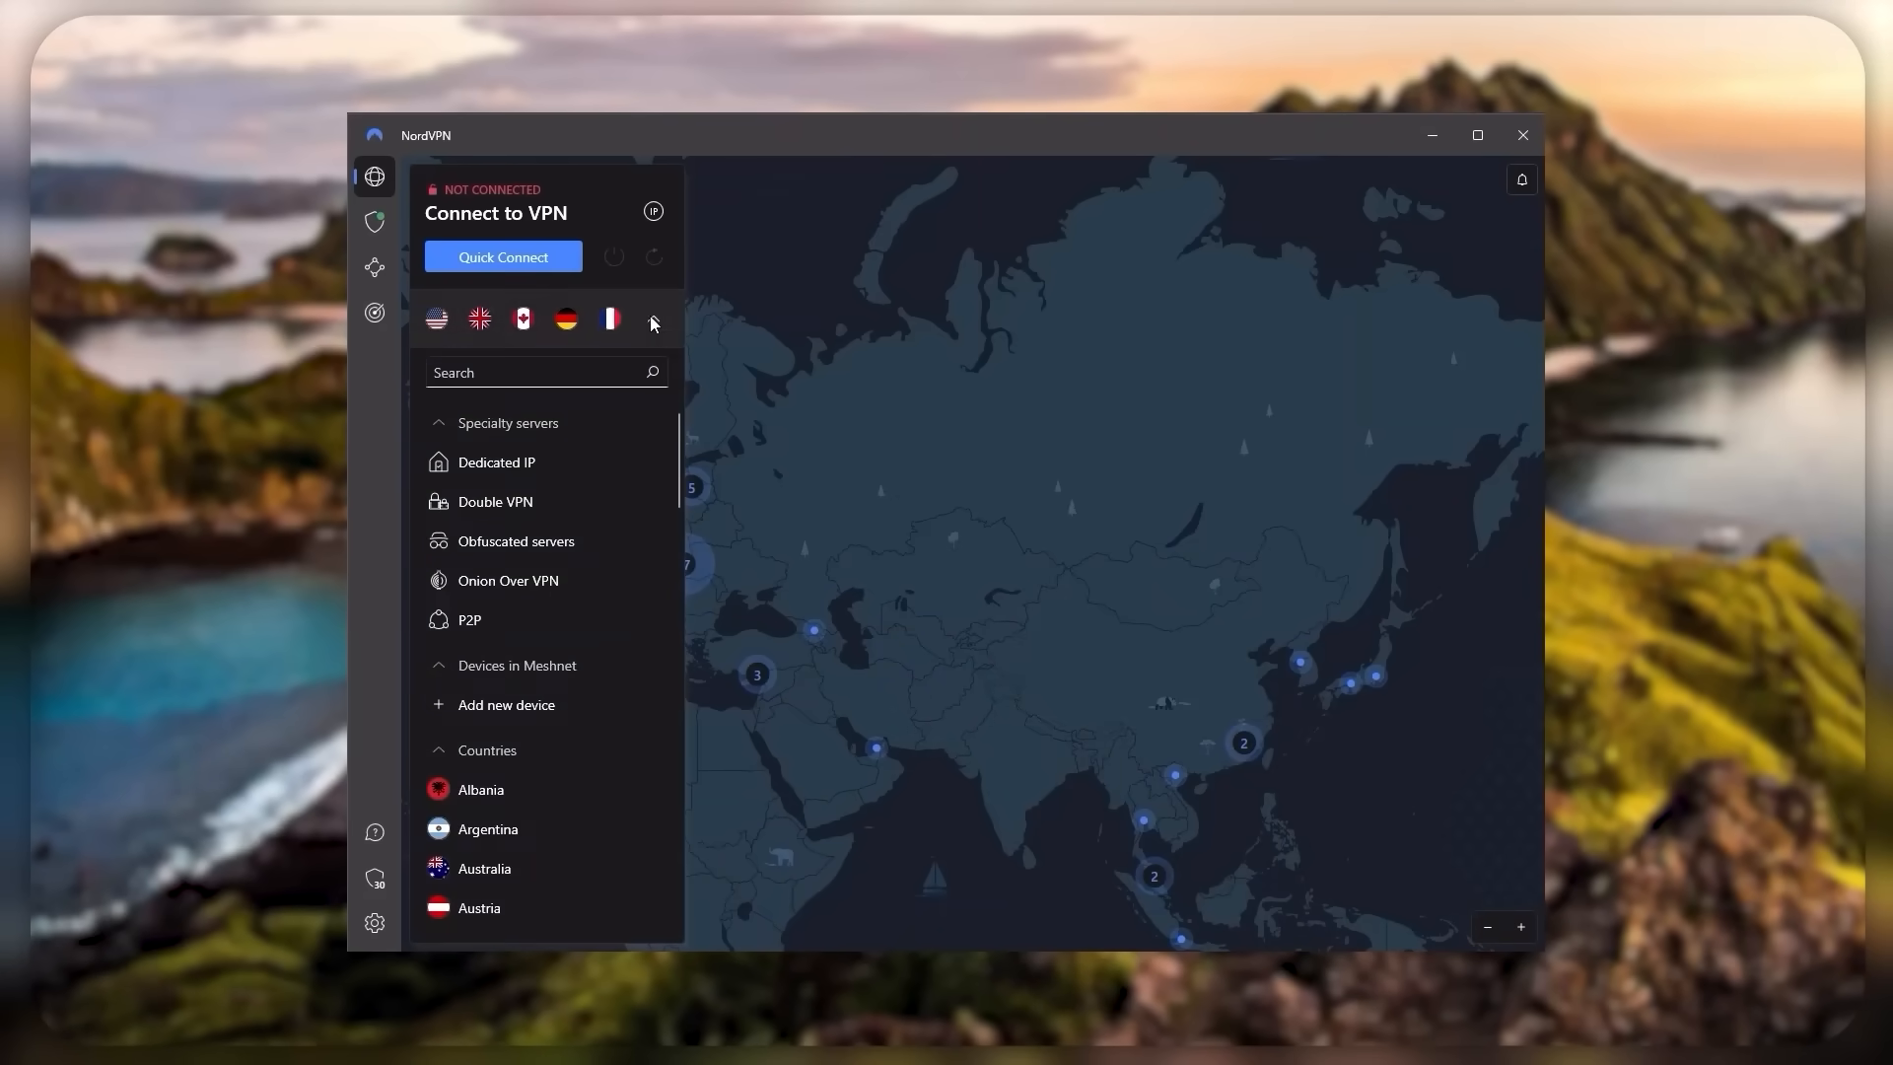
- Open NordVPN's Threat Protection page from the sidebar shield icon
left_click(651, 318)
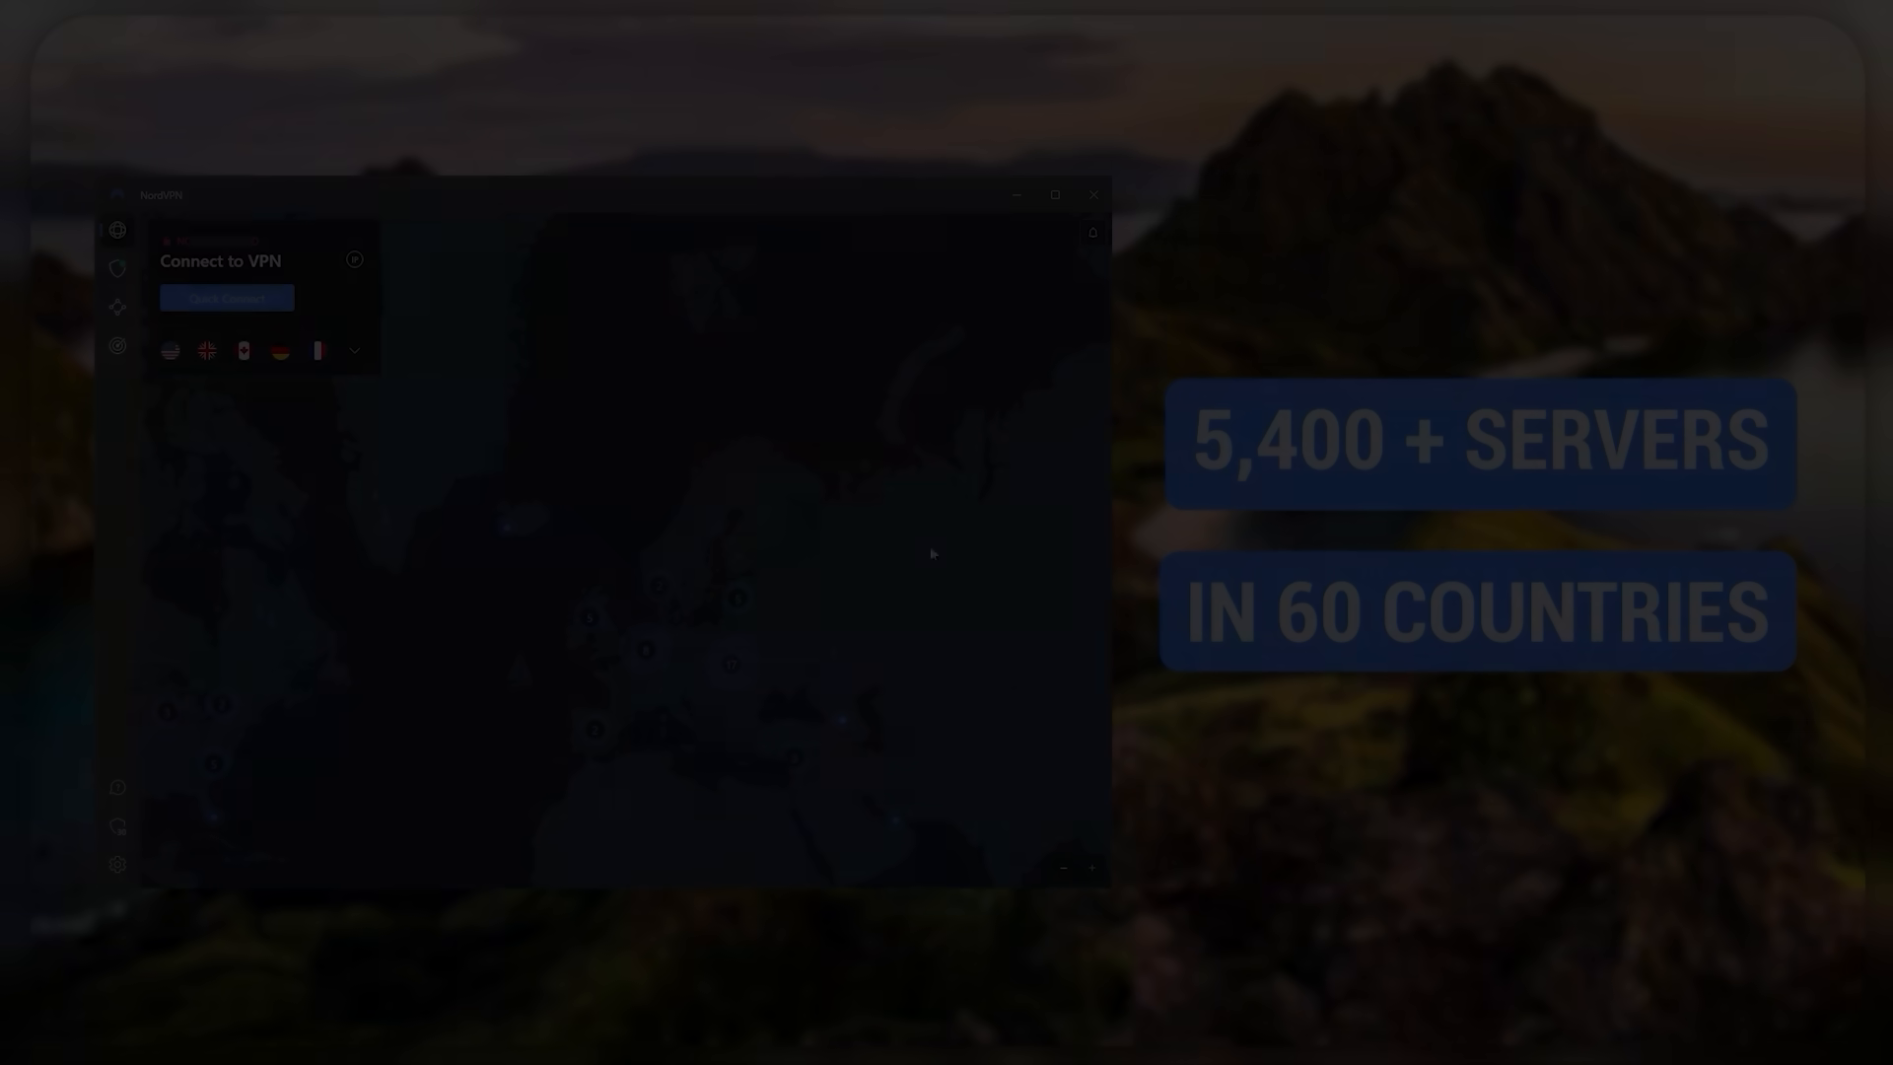
left_click(402, 238)
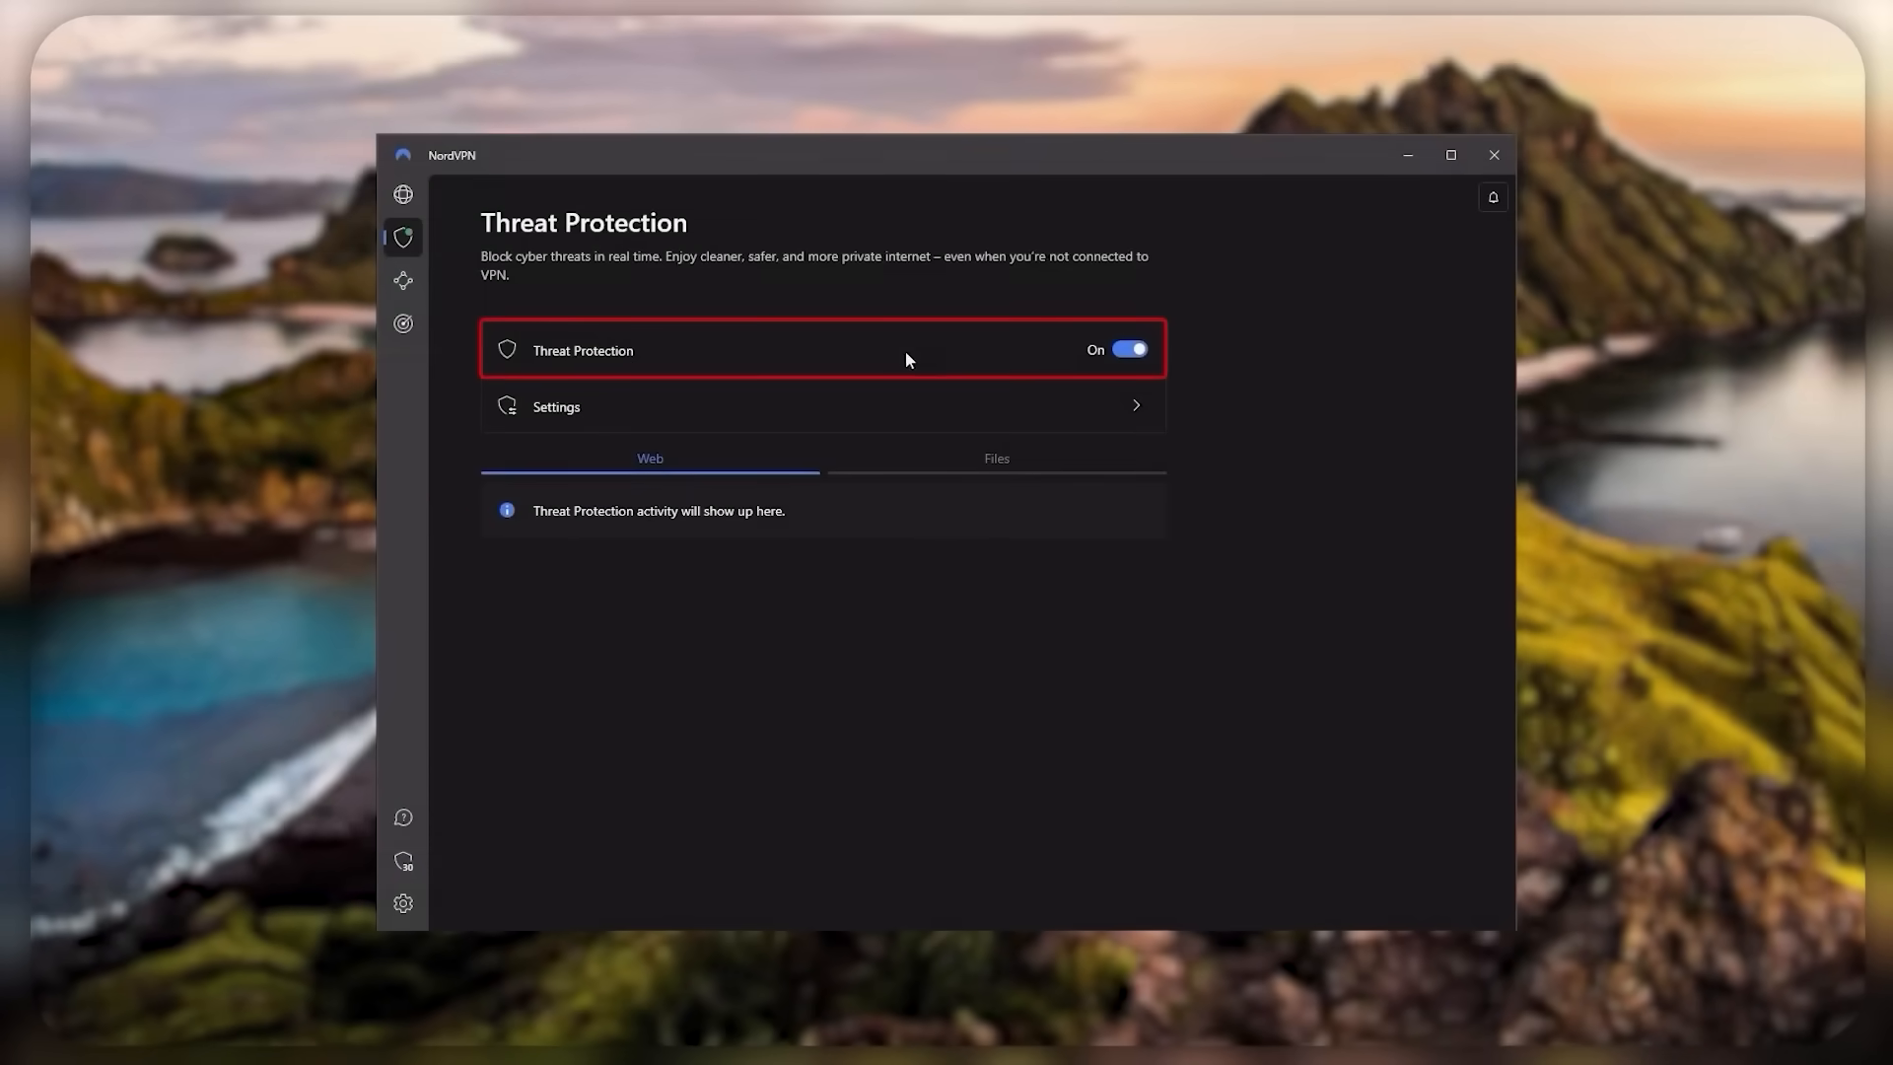